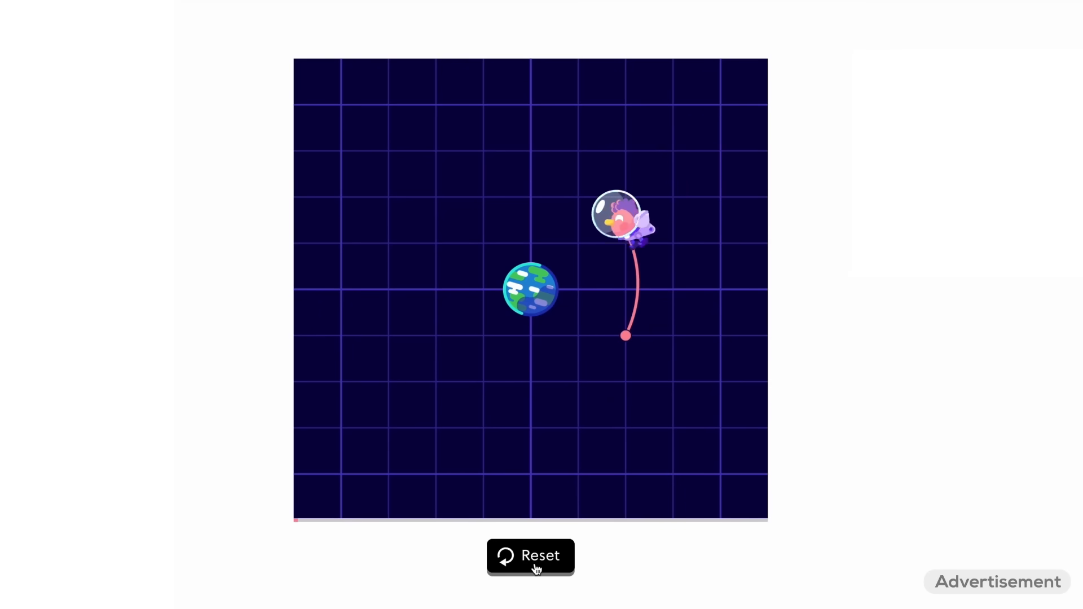
- Reset the orbit simulation so the rocket's trajectory replays from its start
click(530, 556)
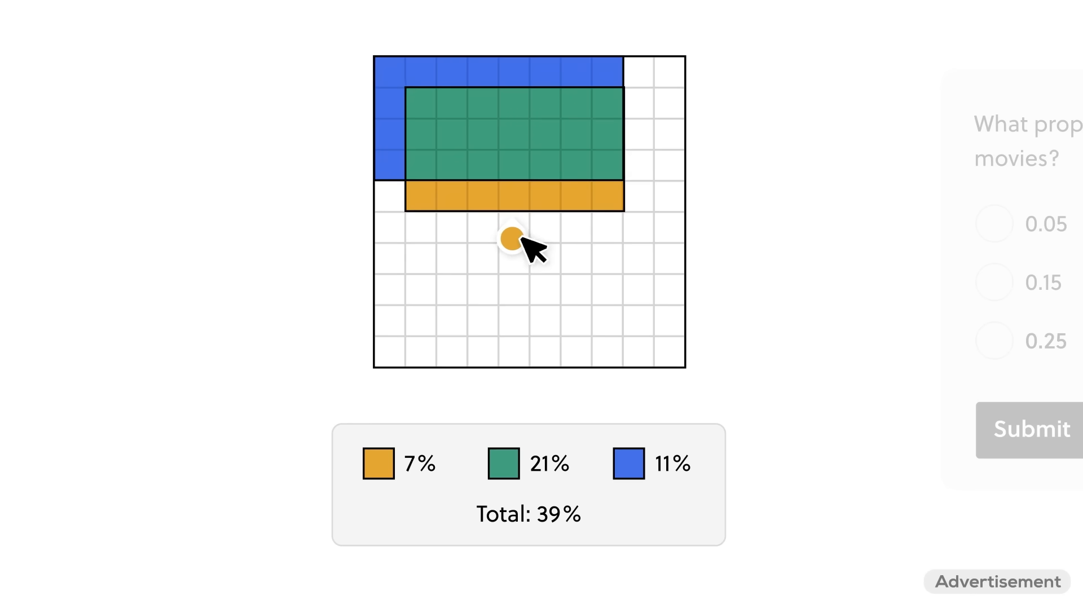
- Submit 0.15 as the proportion of moviegoers who saw both movies
click(995, 283)
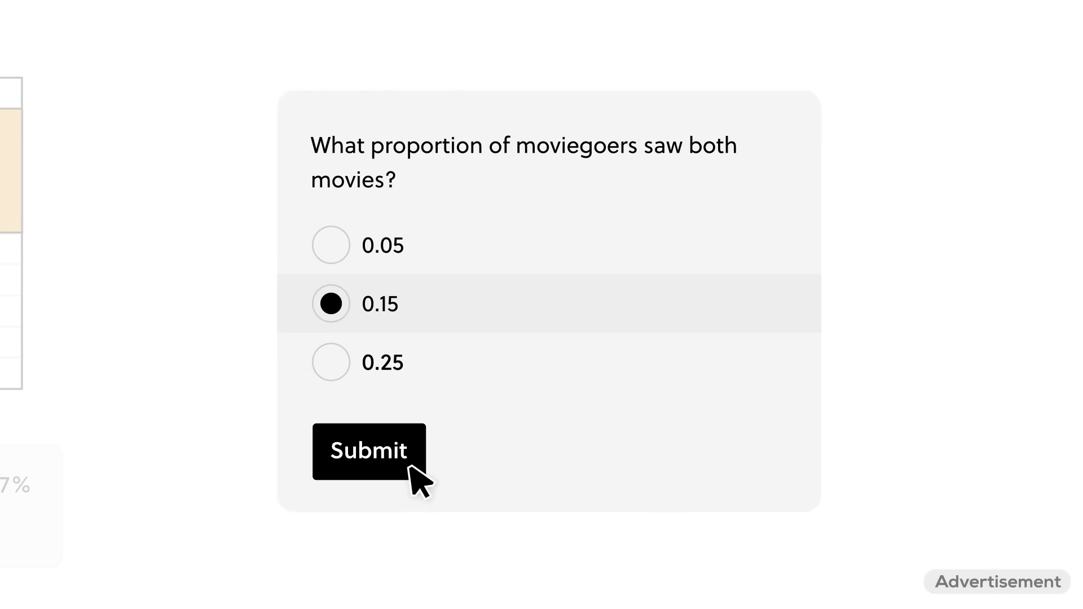
click(369, 450)
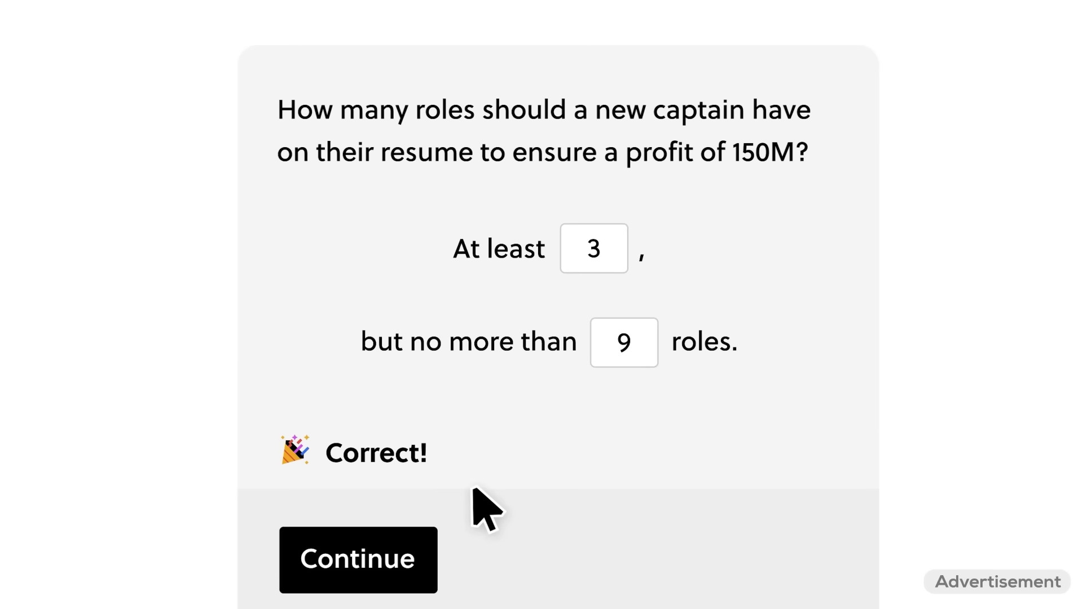
- Continue past the Correct! message to the repeat and if/else code blocks exercise
click(357, 559)
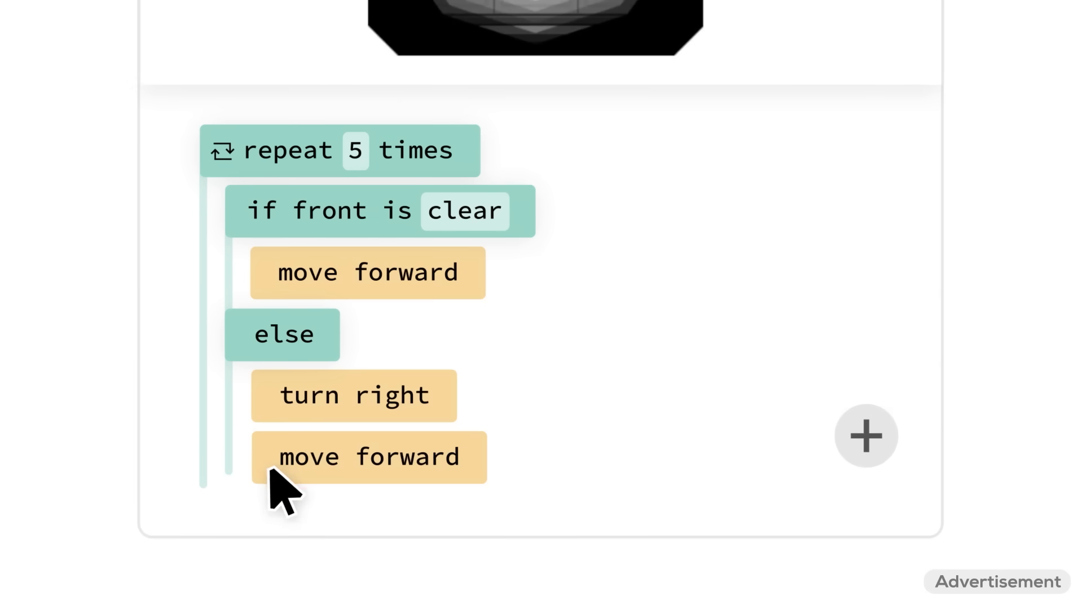